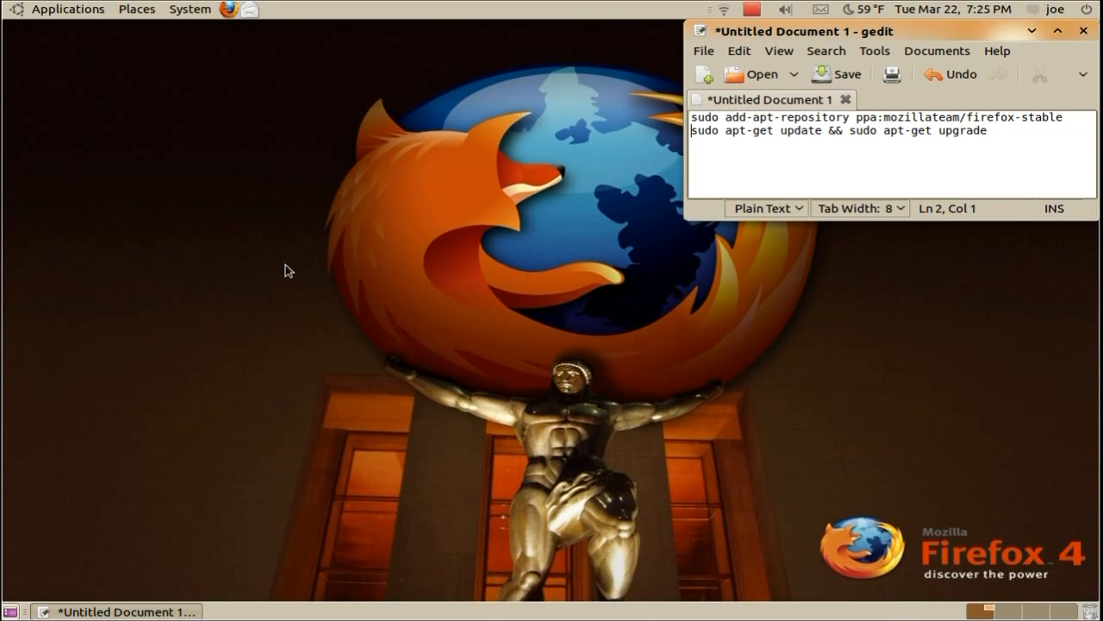
mouse_move(97, 21)
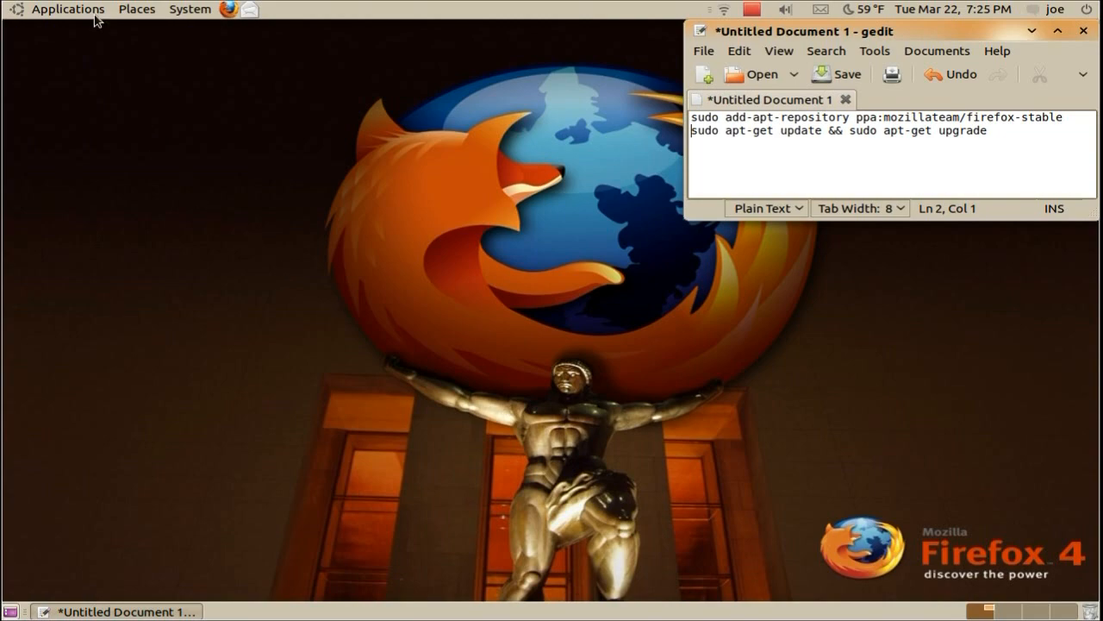
- Bring up the Applications menu to reach the Accessories programs
left_click(67, 8)
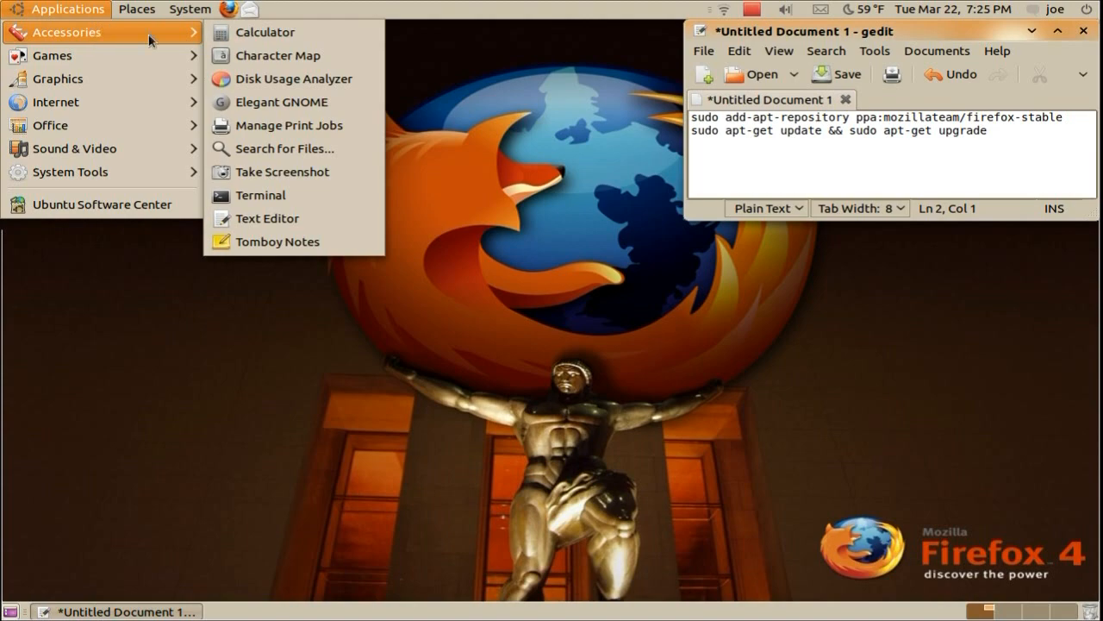
- Launch Terminal and run sudo add-apt-repository ppa:mozillateam/firefox-stable
left_click(261, 194)
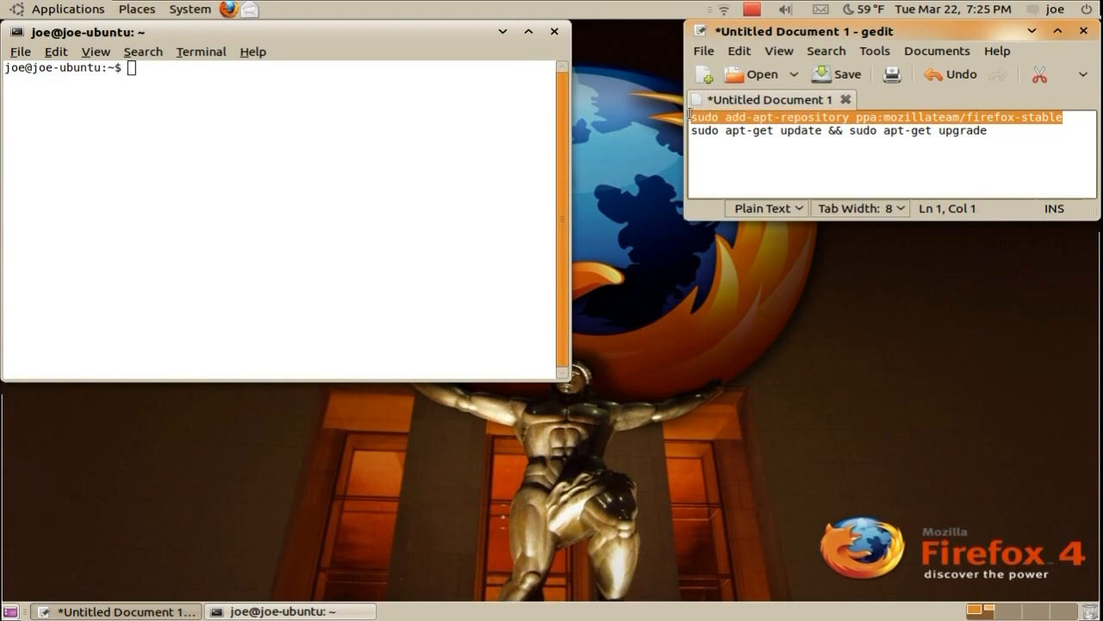
right_click(880, 117)
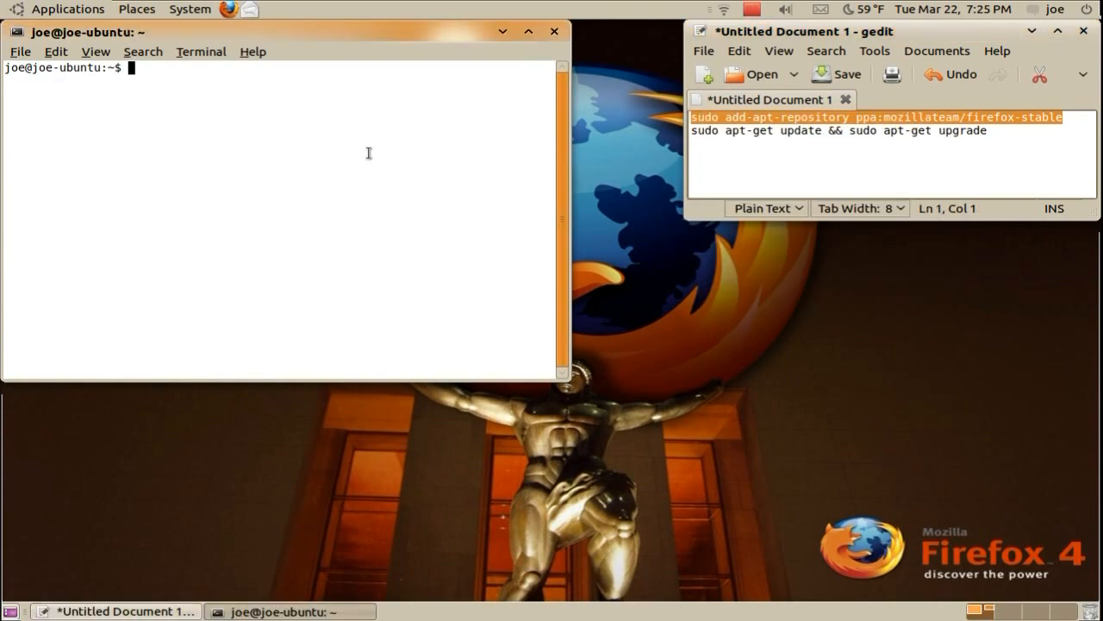
type("sudo add-apt-repository ppa:mozillateam/firefox-stable")
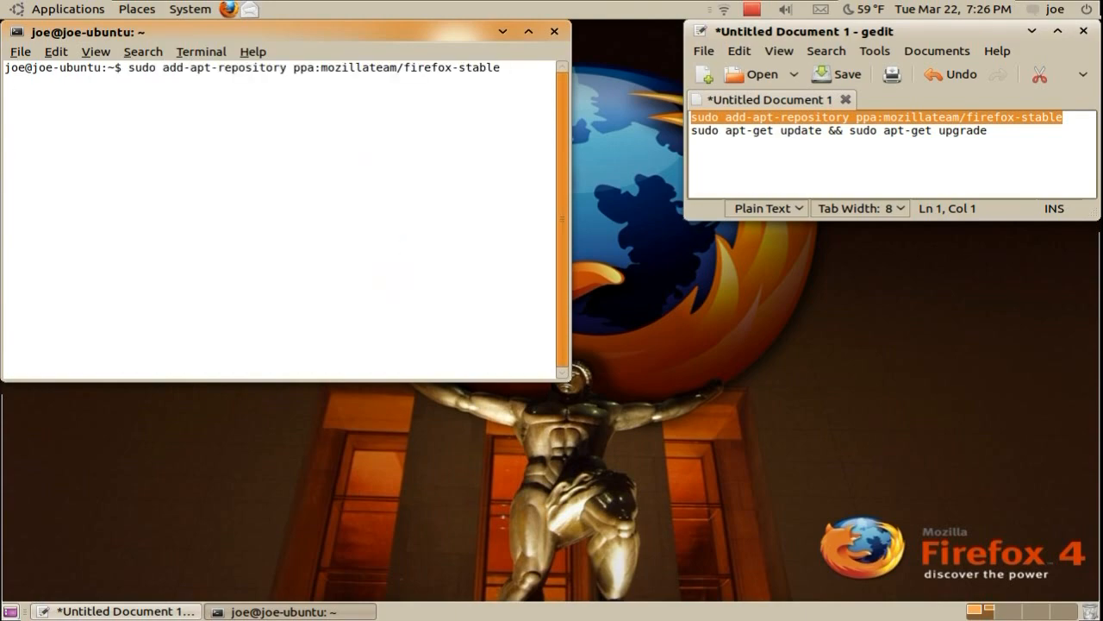
key("Return")
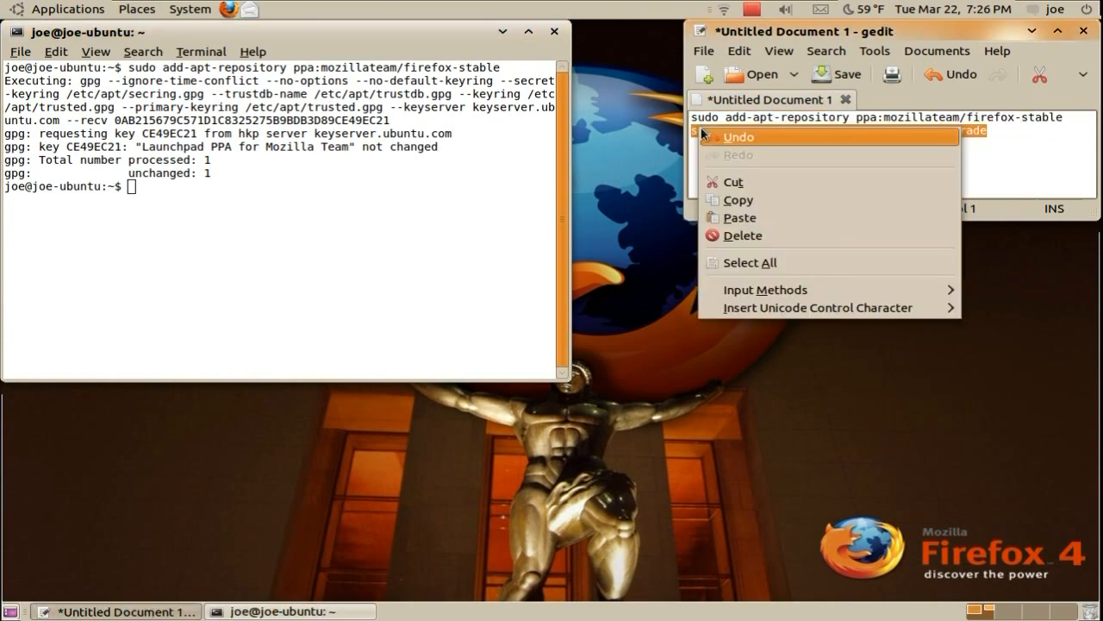
- Run the apt-get update && upgrade line from gedit and answer y to install Firefox
left_click(738, 217)
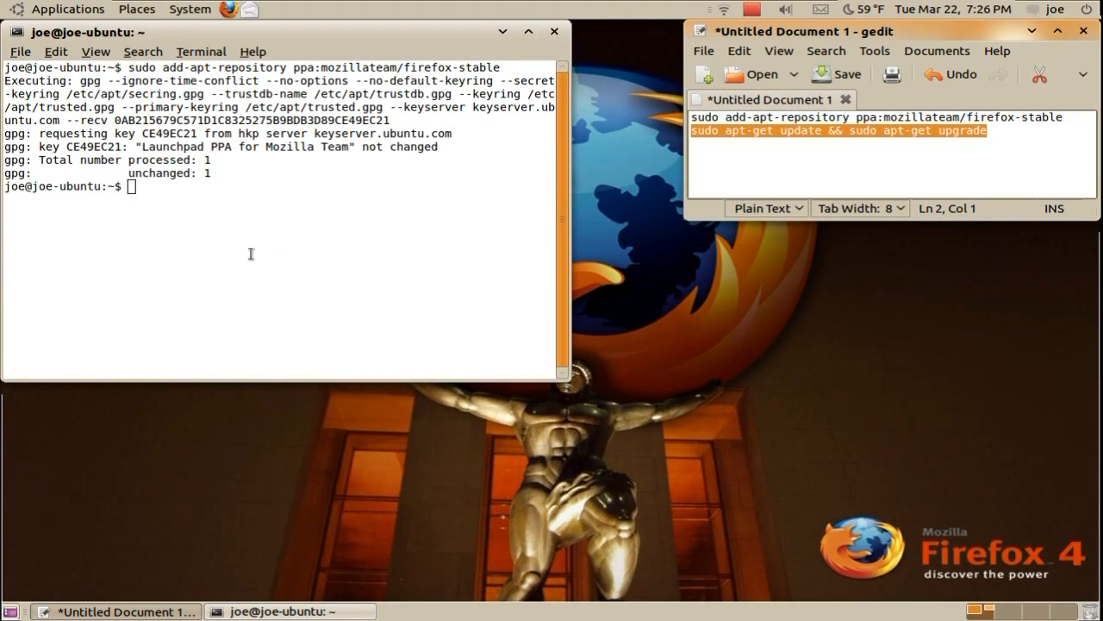
right_click(250, 255)
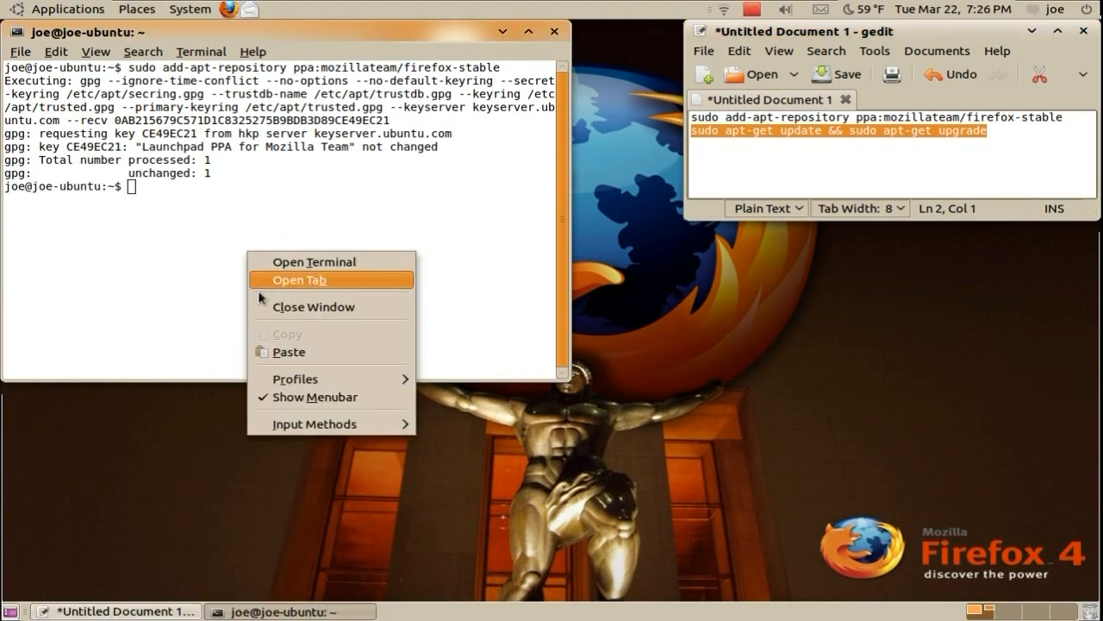
left_click(290, 352)
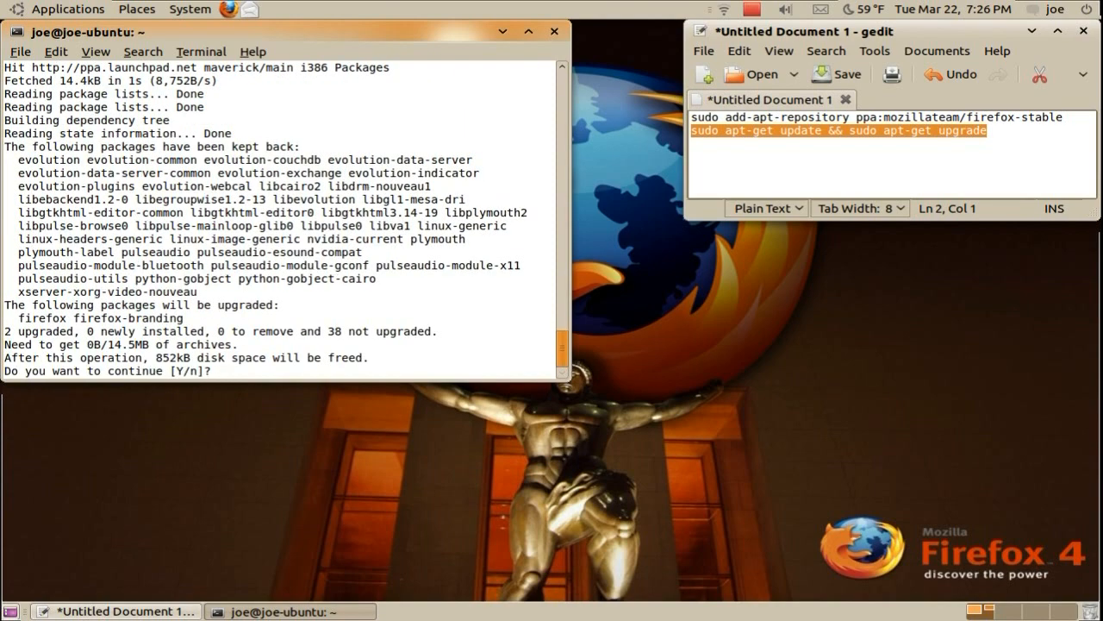
type("y")
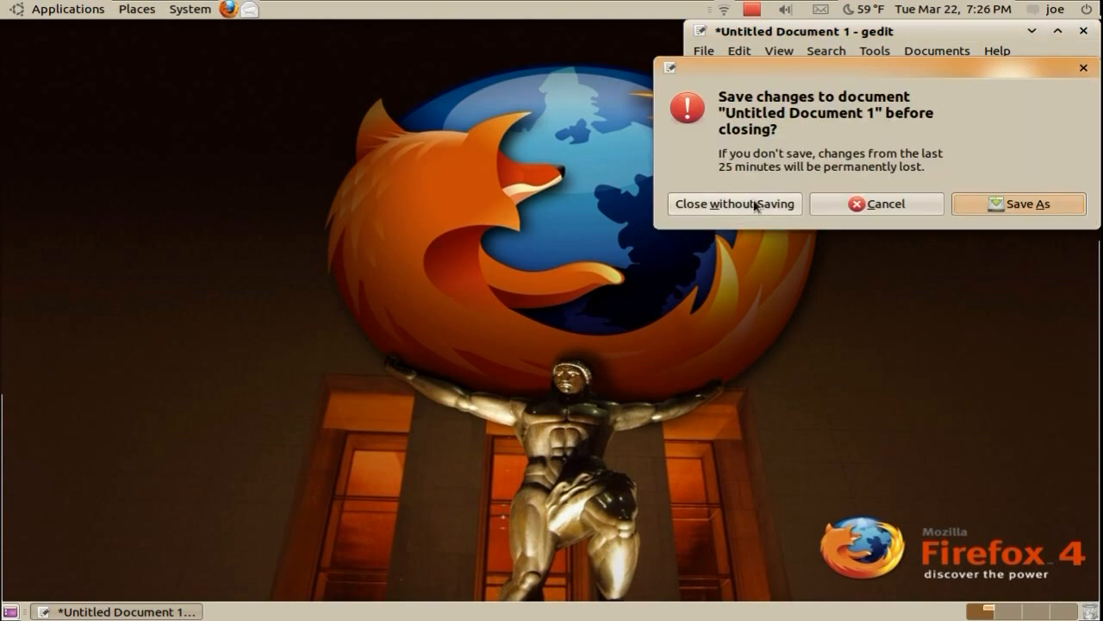
- Discard the gedit notes without saving and start the upgraded Firefox through its add-on check
left_click(735, 204)
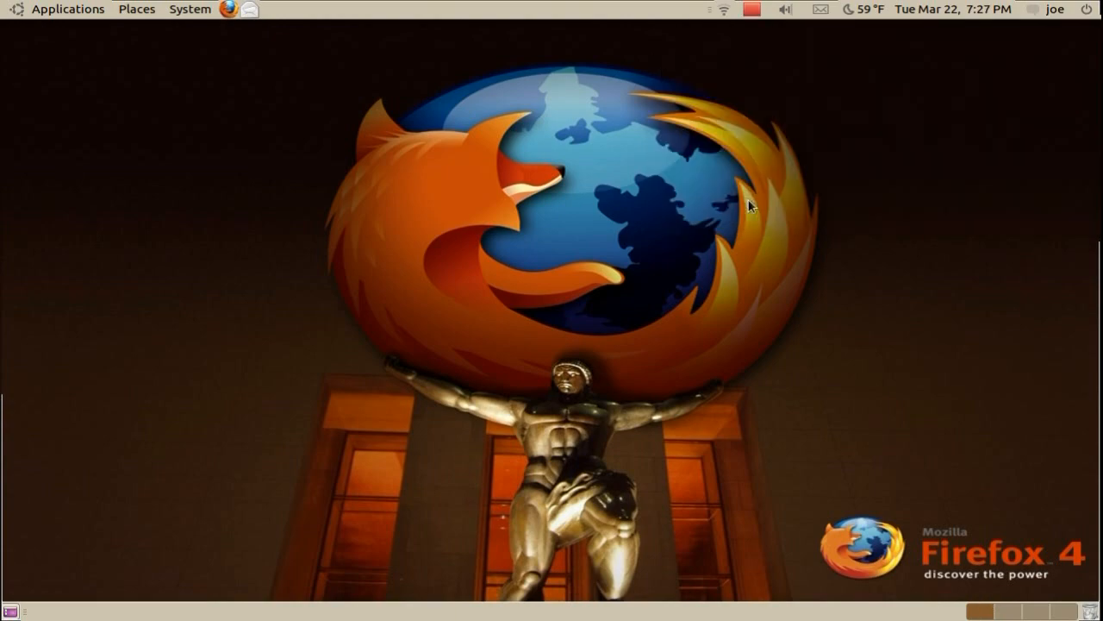
left_click(227, 8)
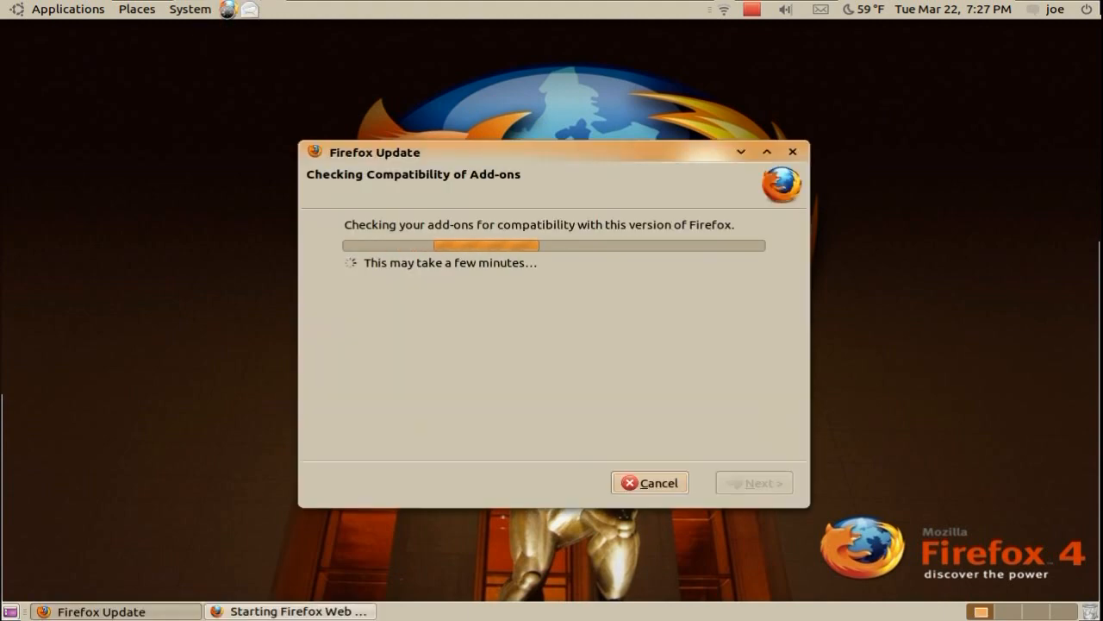
left_click(649, 482)
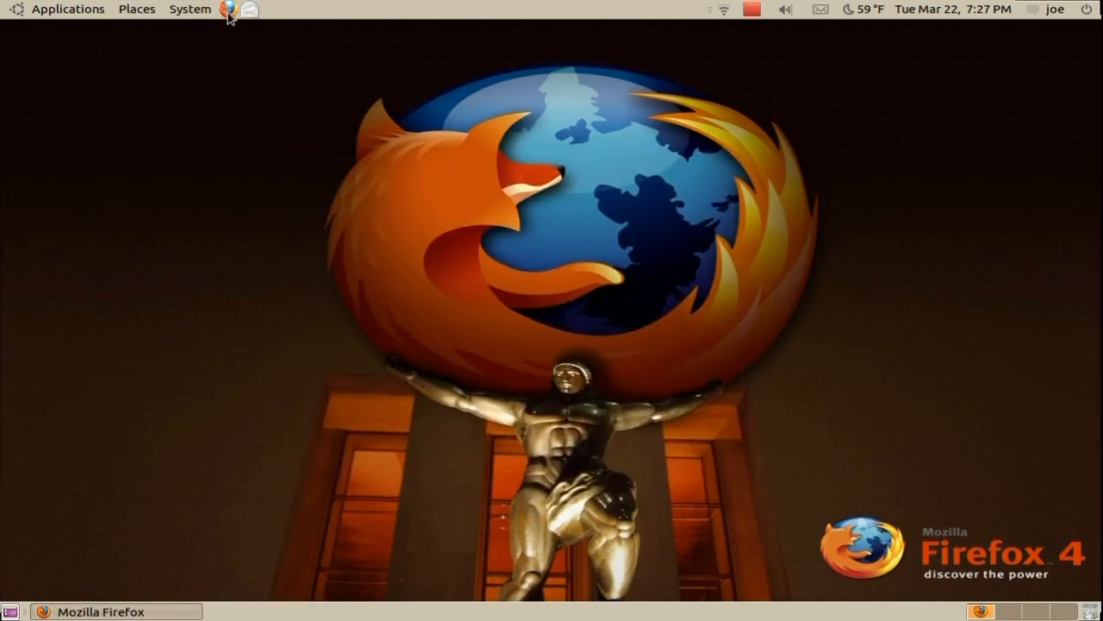
- Show the Firefox window and confirm version 4.0 for Ubuntu via Help > About Firefox
left_click(227, 9)
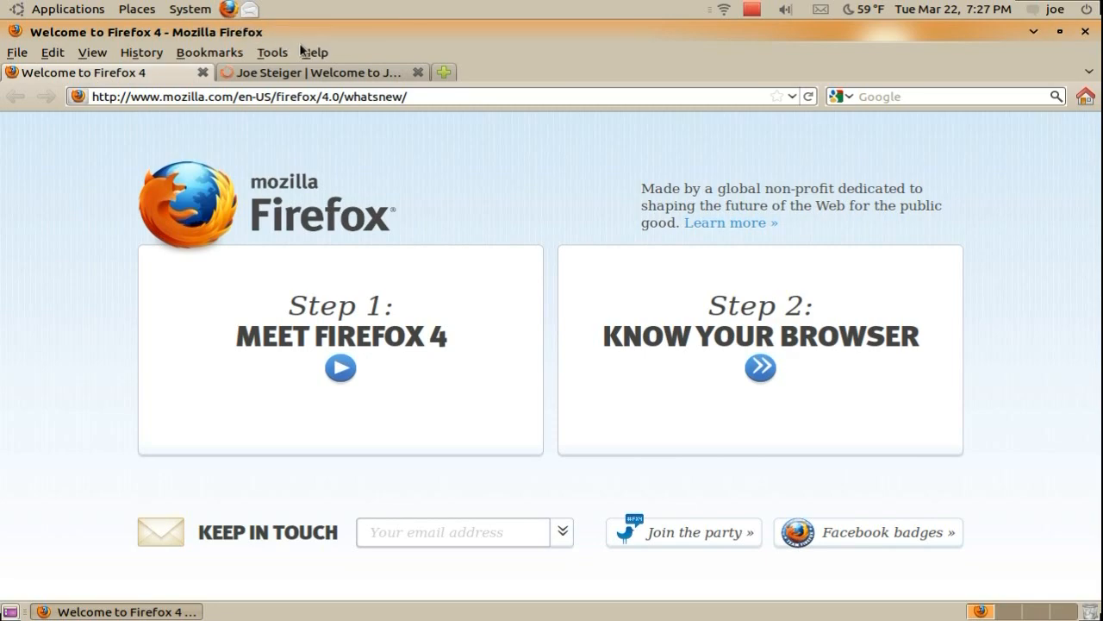
left_click(314, 52)
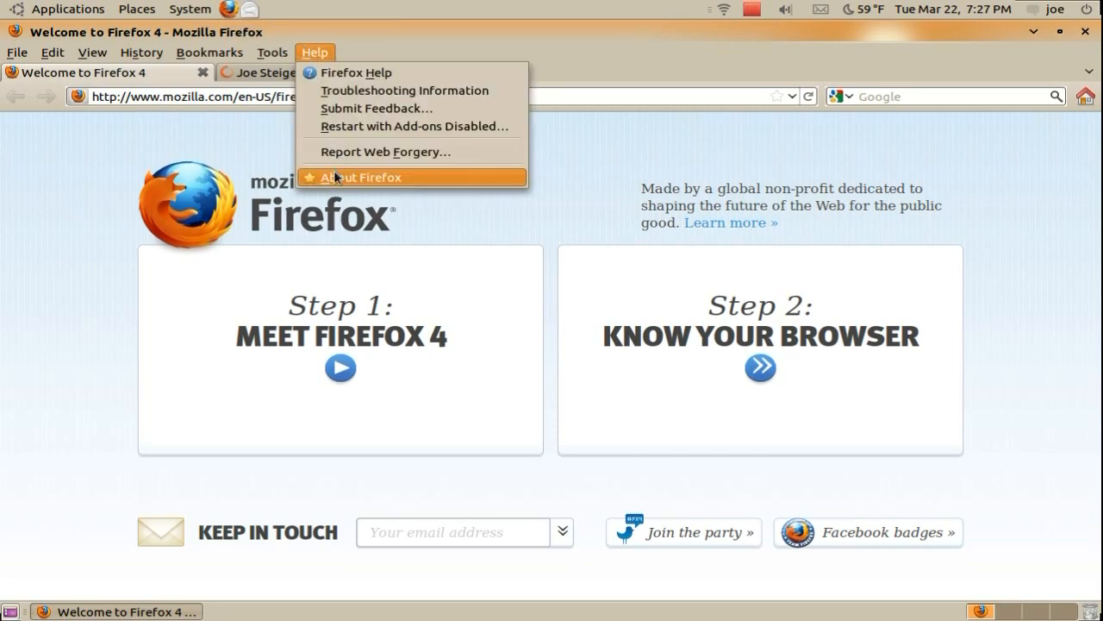
left_click(361, 176)
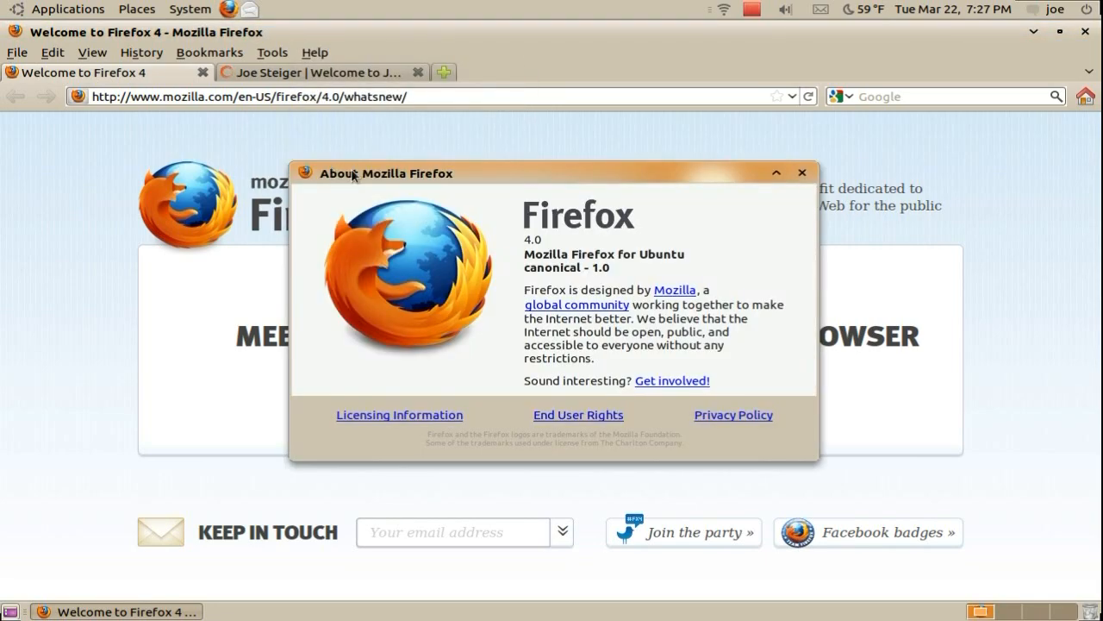